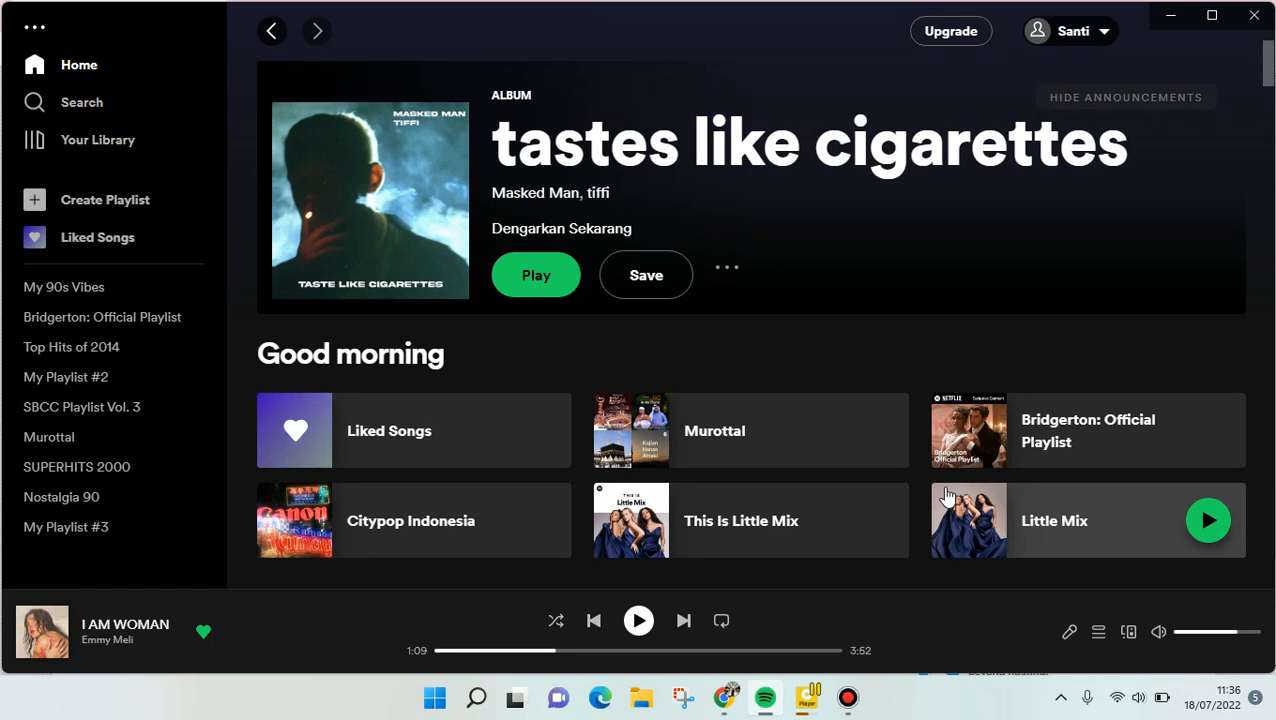
pyautogui.moveTo(948, 452)
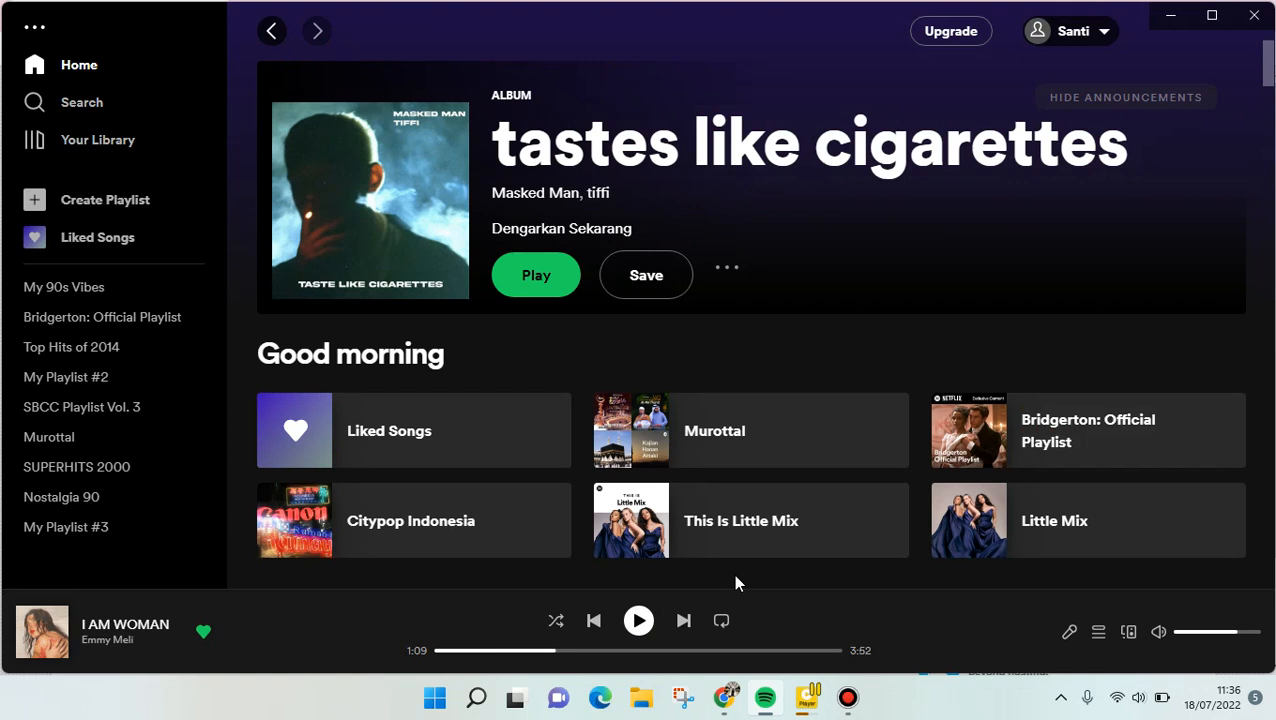
pyautogui.moveTo(308, 684)
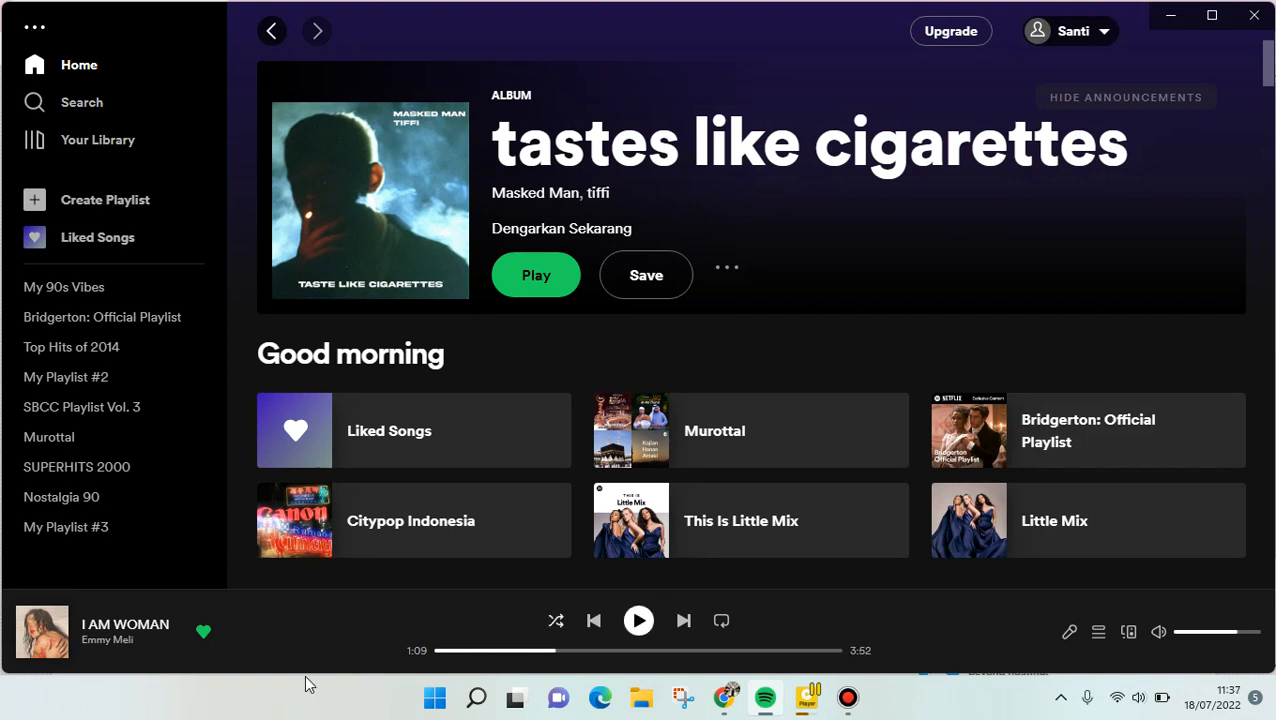
pyautogui.moveTo(1088, 558)
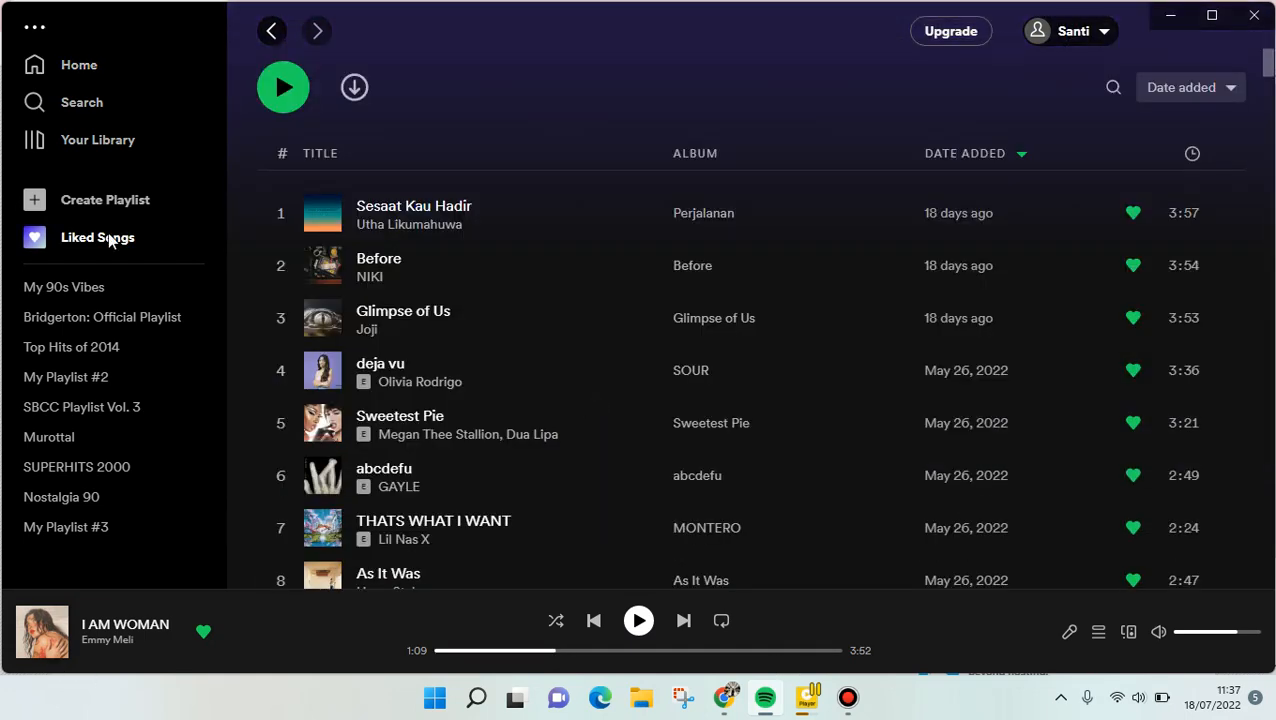
pyautogui.moveTo(492, 276)
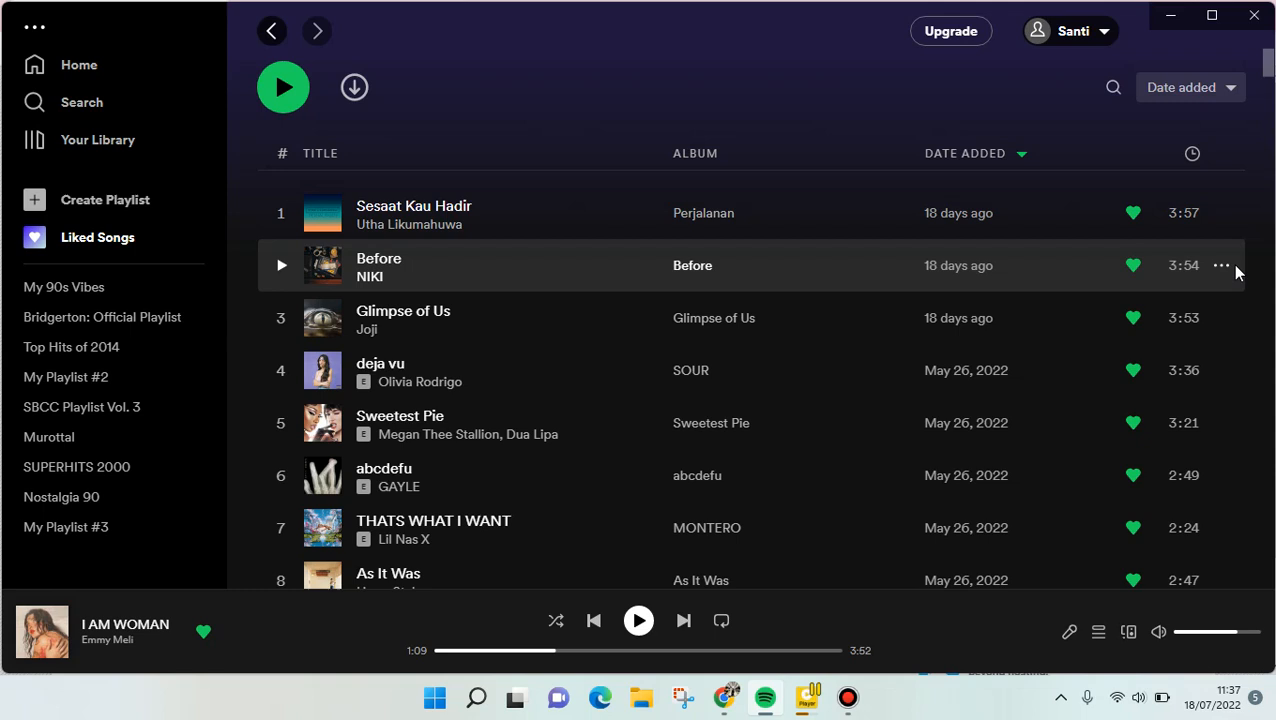
pyautogui.moveTo(1212, 258)
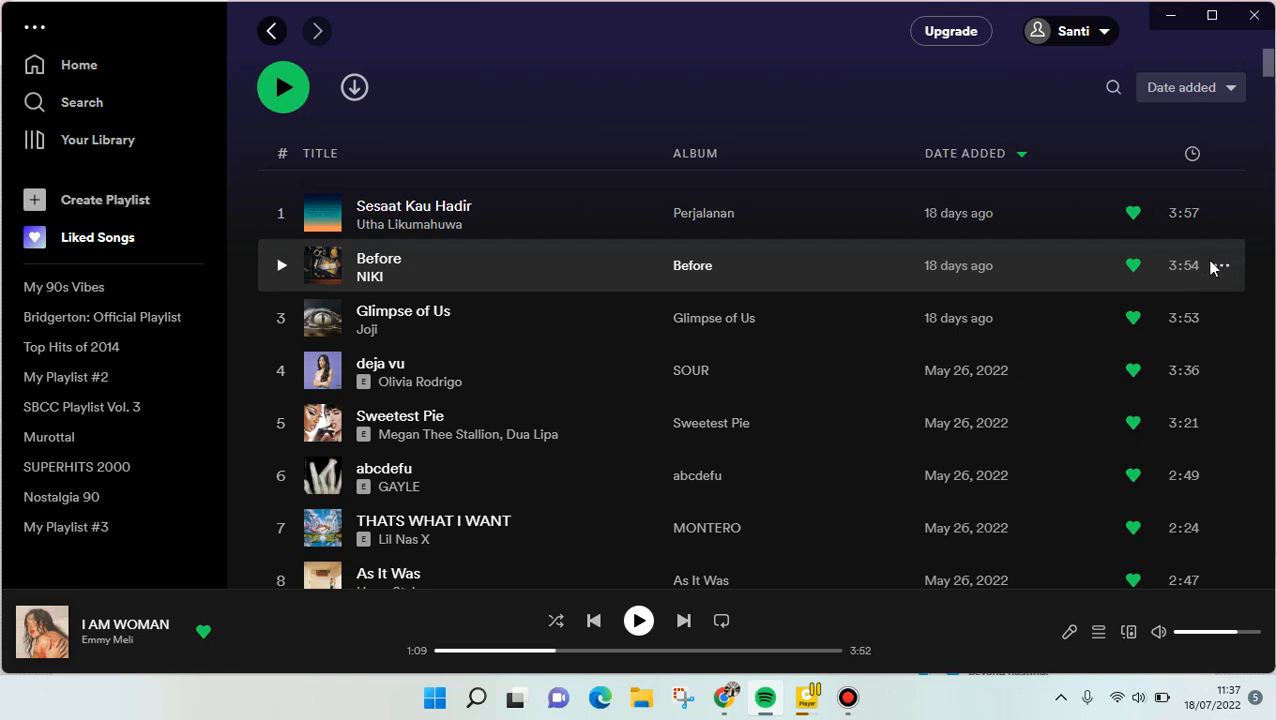
# Step: Copy the song link for NIKI's 'Before' from its options in Liked Songs
pyautogui.click(1220, 264)
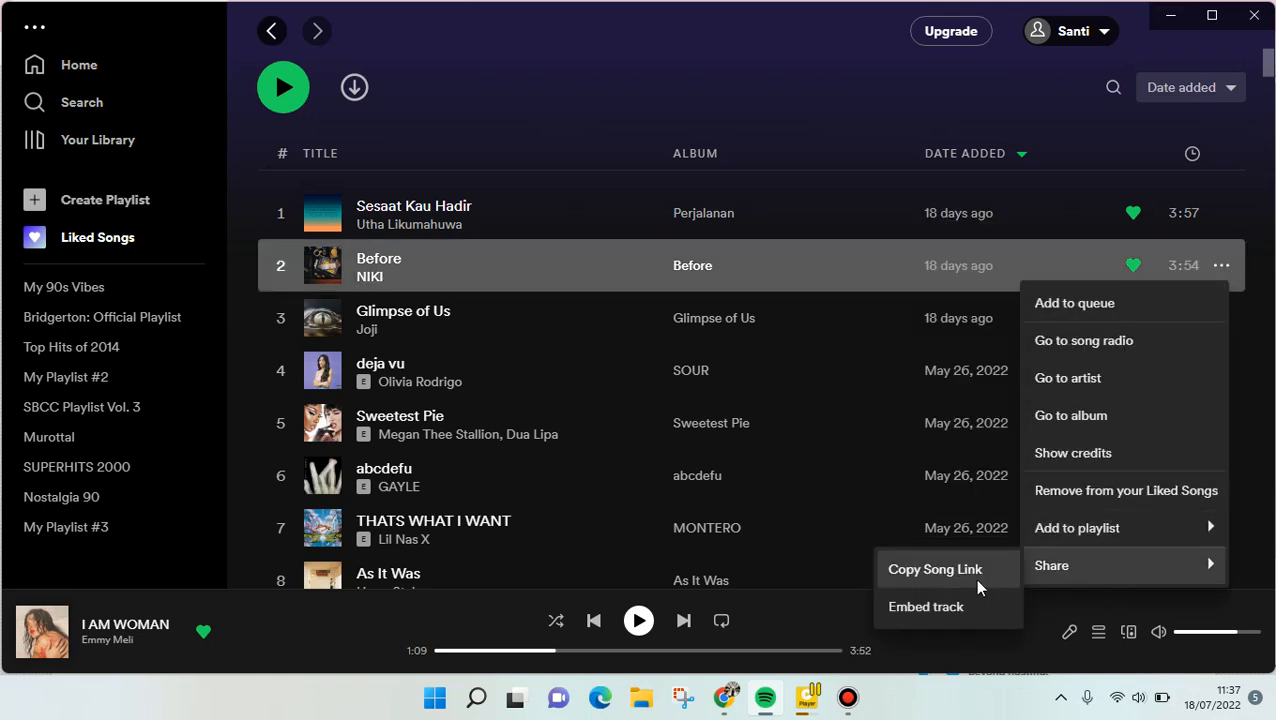
pyautogui.click(934, 568)
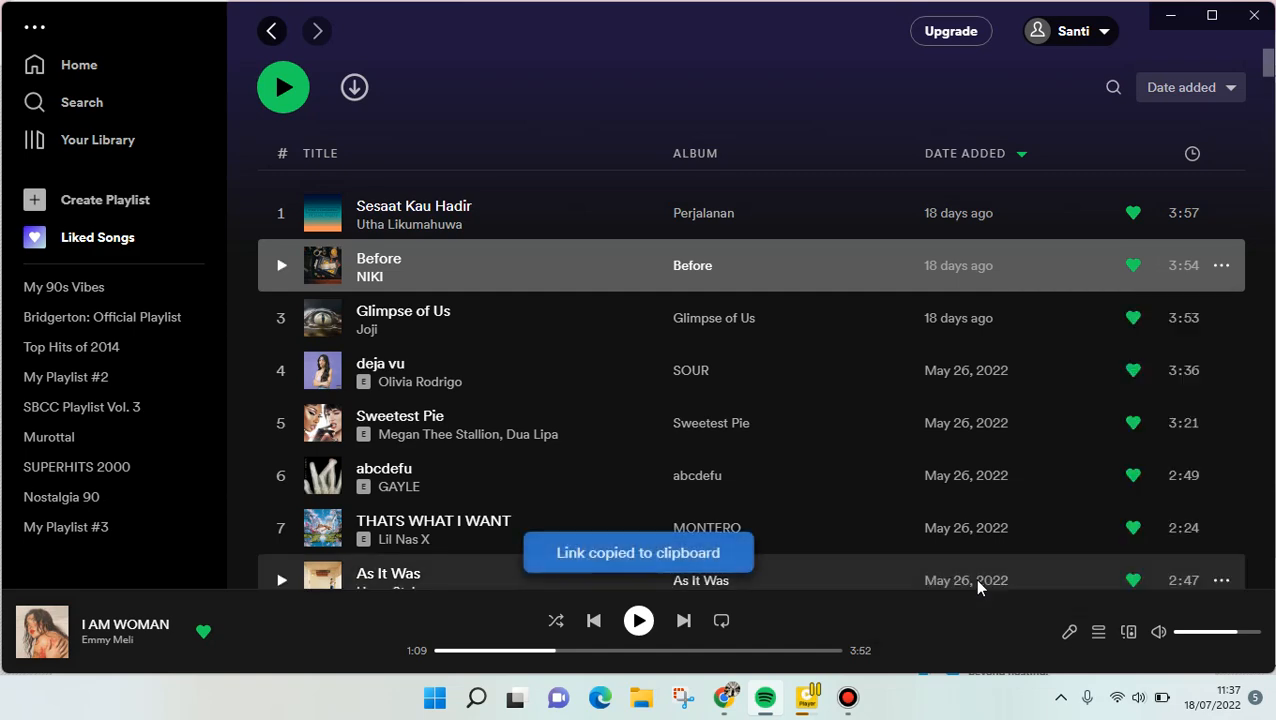
pyautogui.moveTo(728, 696)
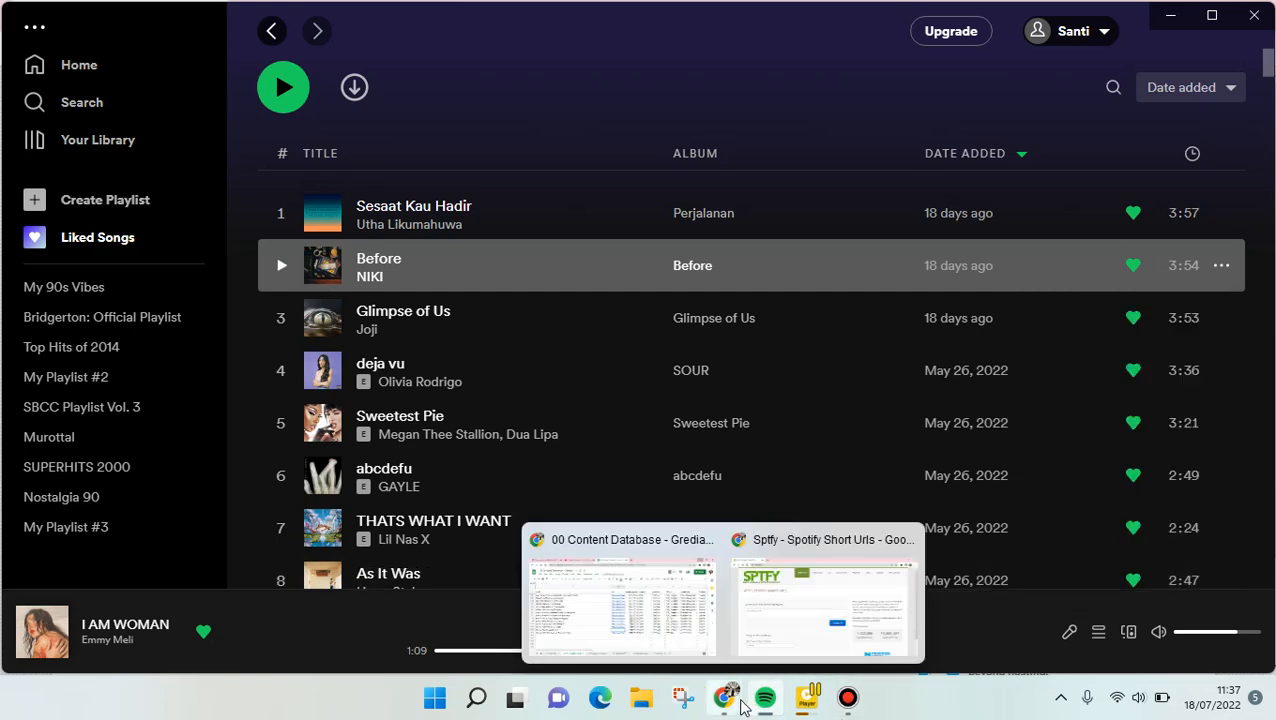
# Step: Switch to the Chrome tab showing the sptfy.com shortener page
pyautogui.click(824, 596)
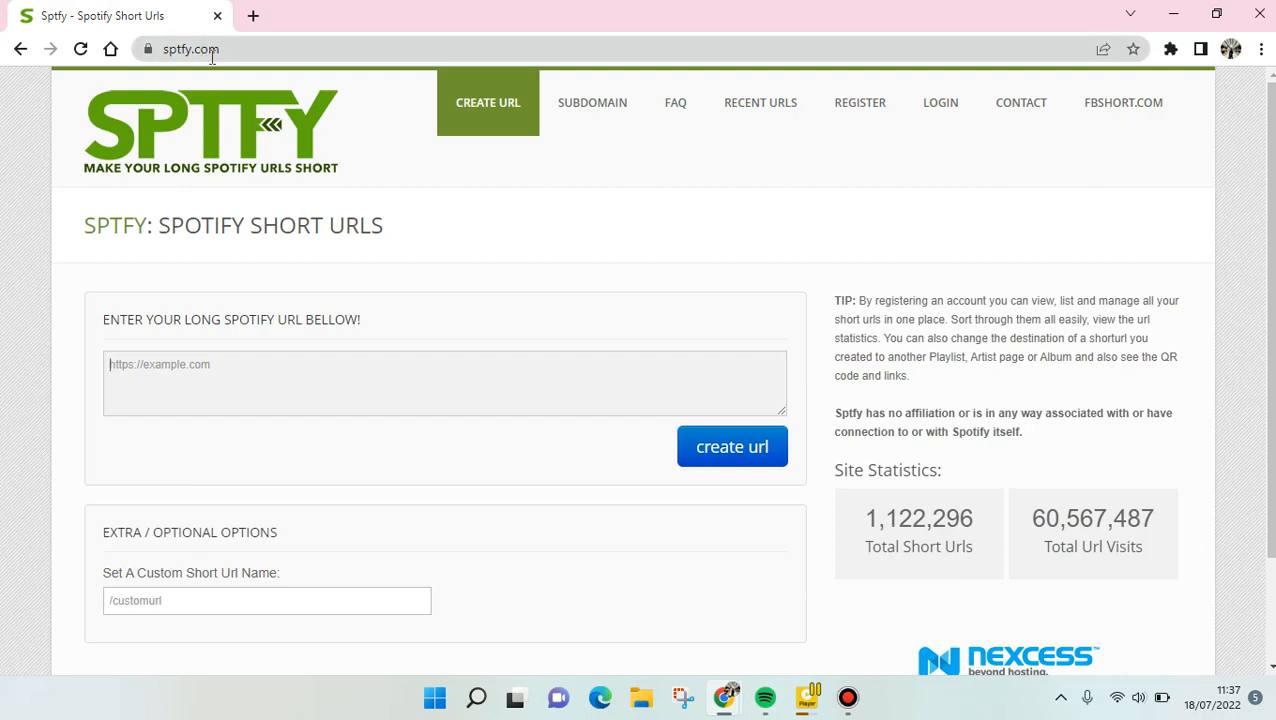
pyautogui.moveTo(288, 186)
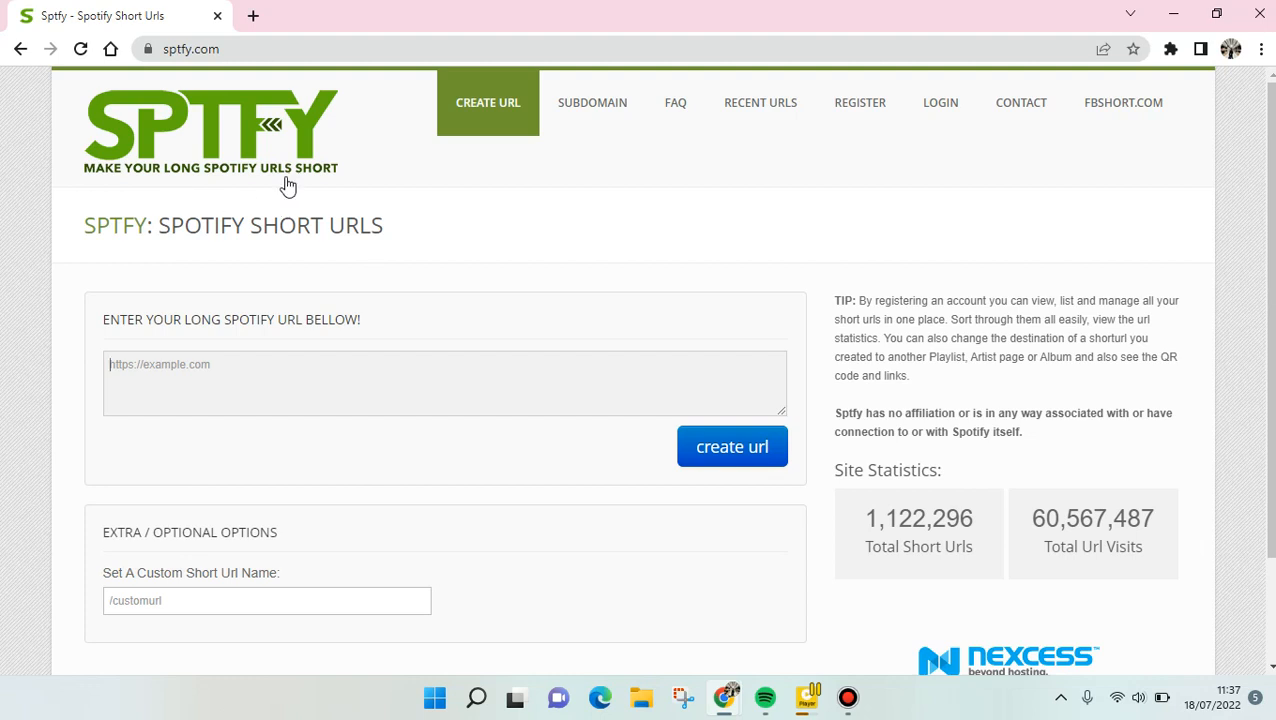
pyautogui.moveTo(114, 312)
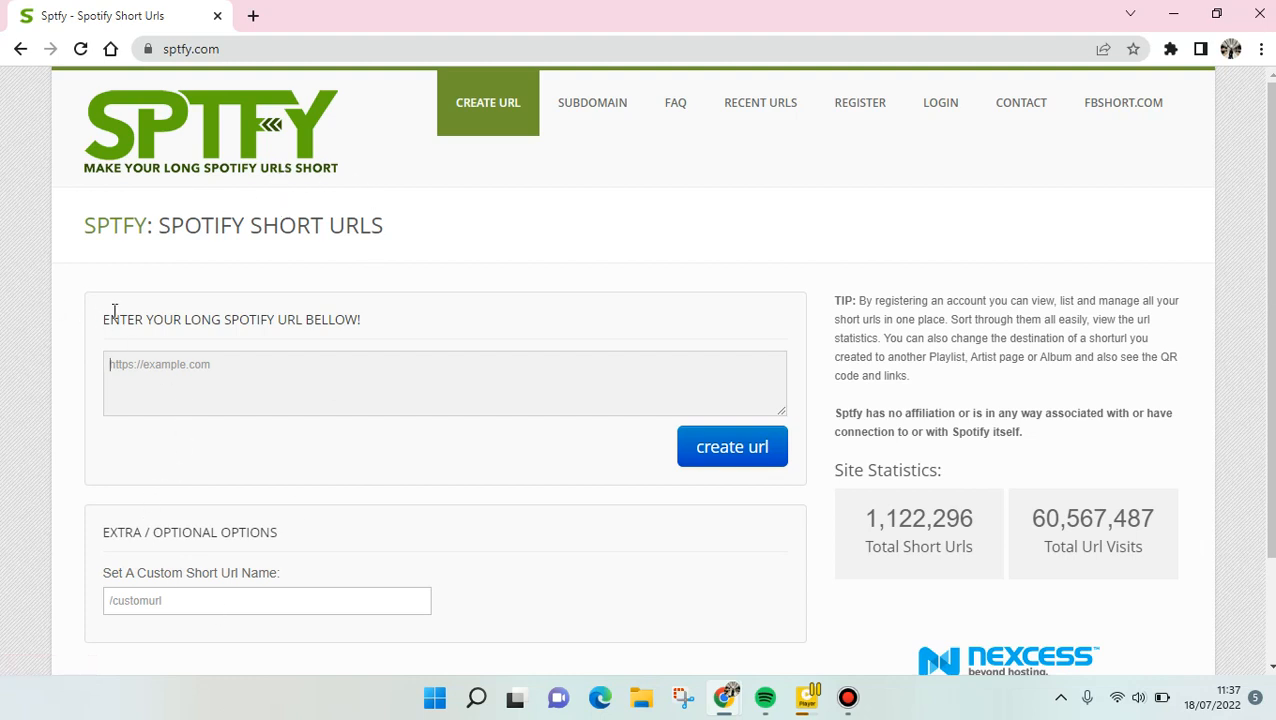
pyautogui.moveTo(196, 448)
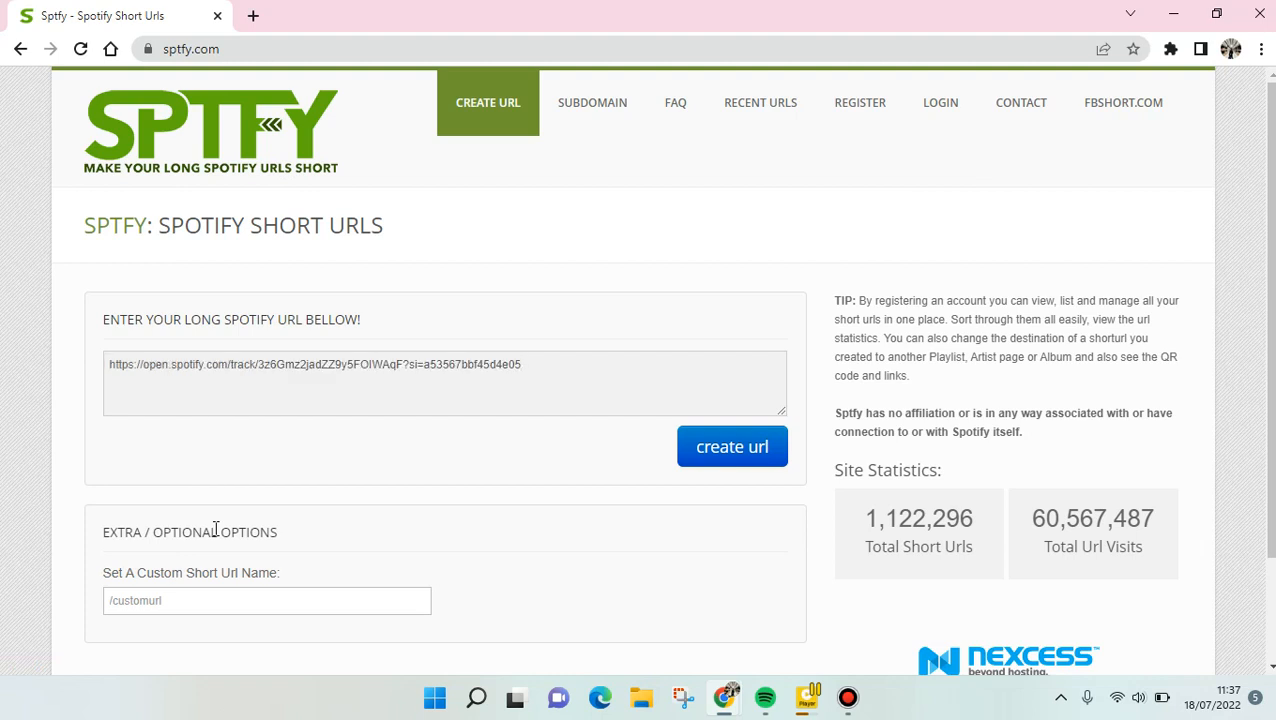
pyautogui.moveTo(636, 512)
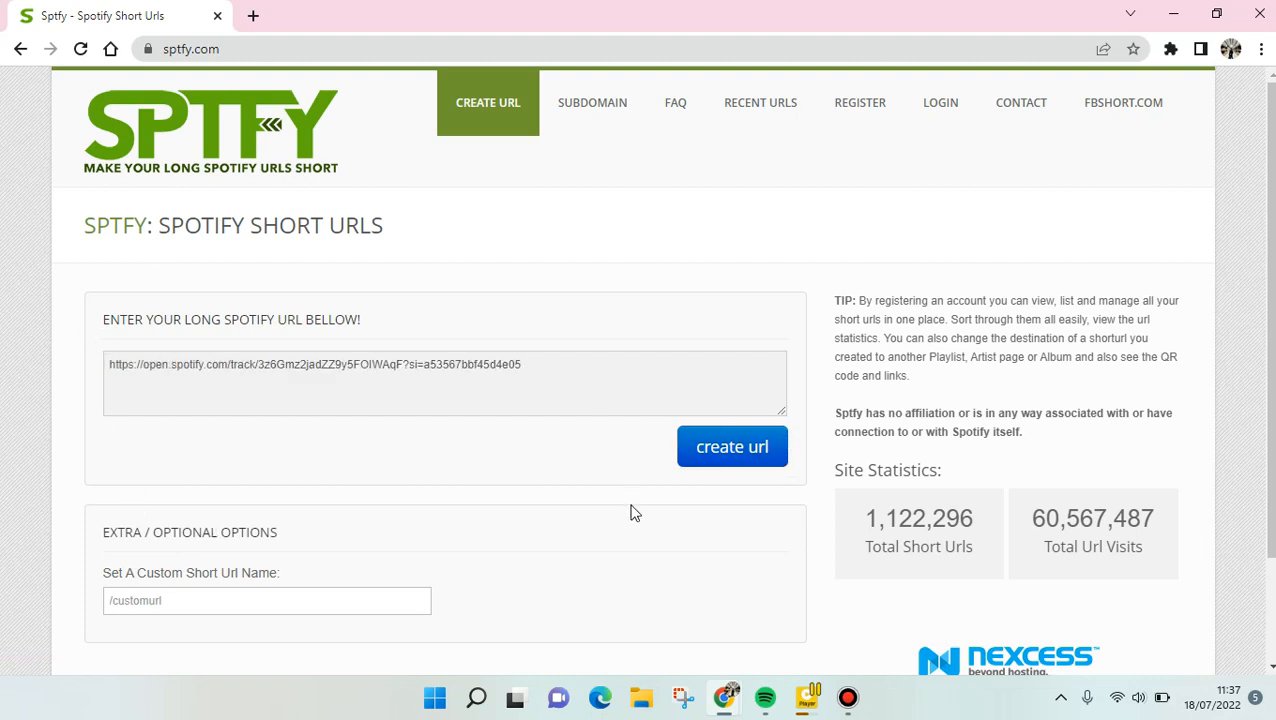
pyautogui.click(732, 446)
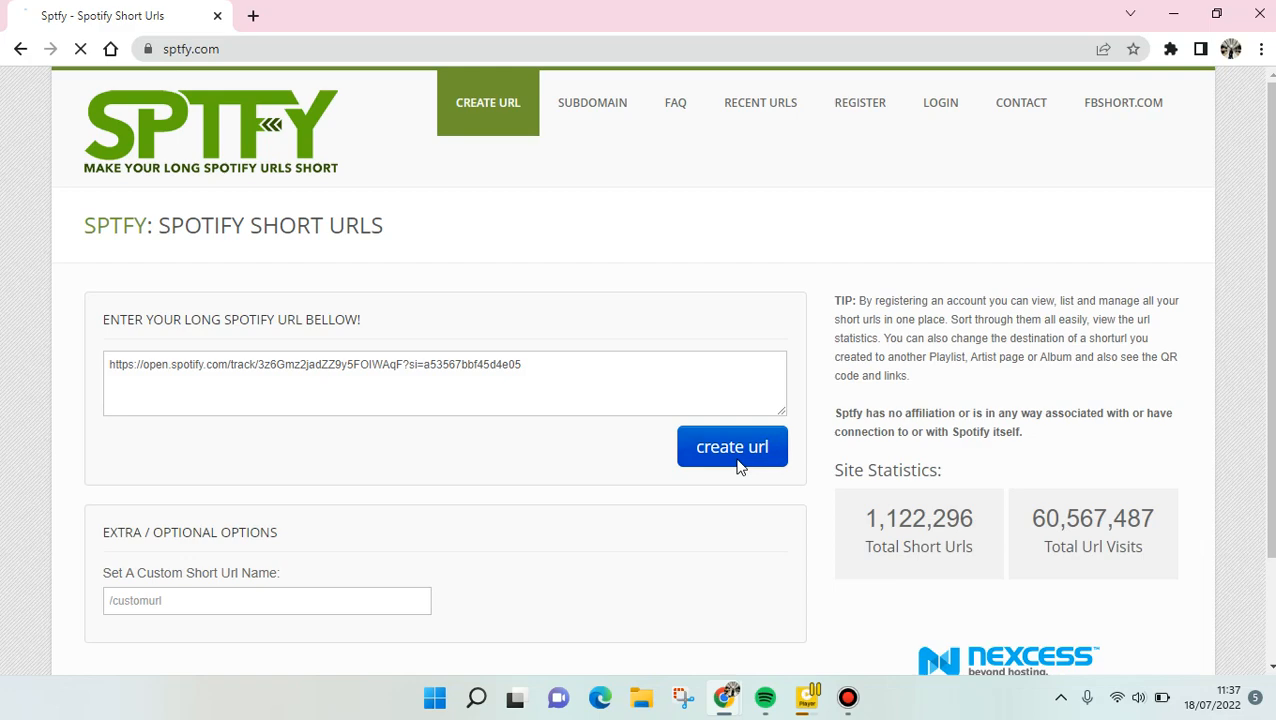
pyautogui.click(732, 446)
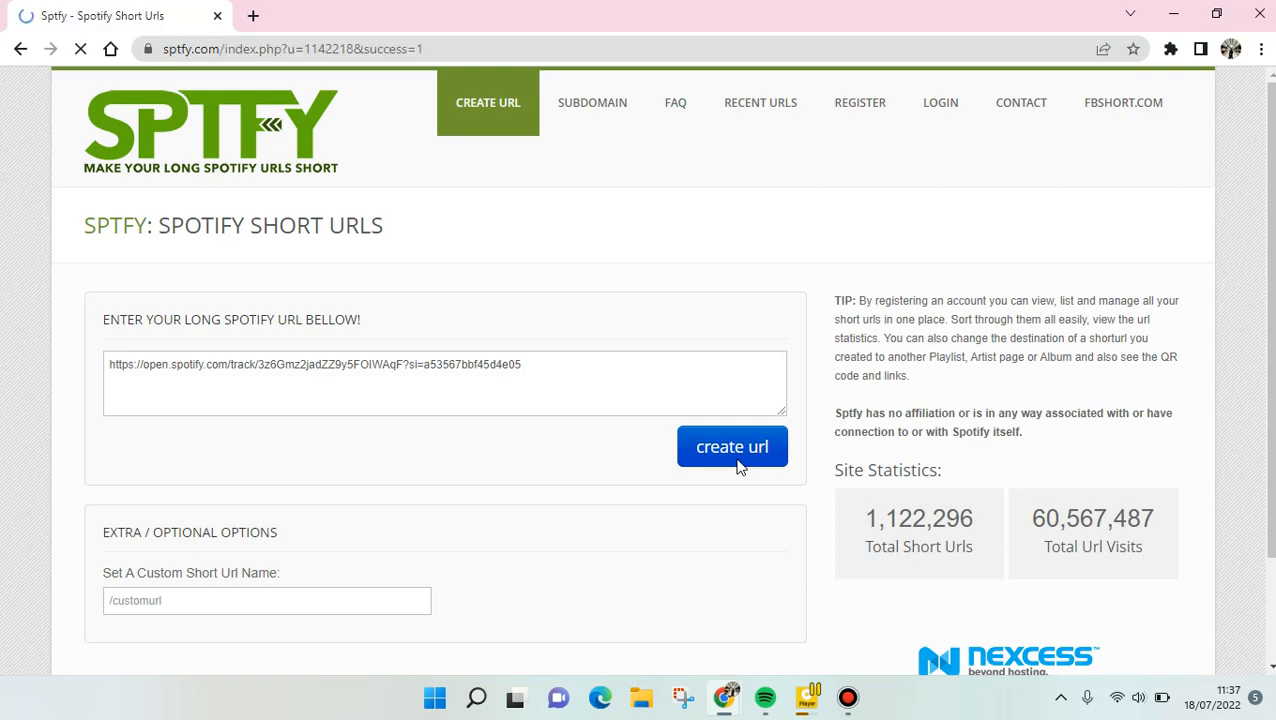
pyautogui.click(732, 446)
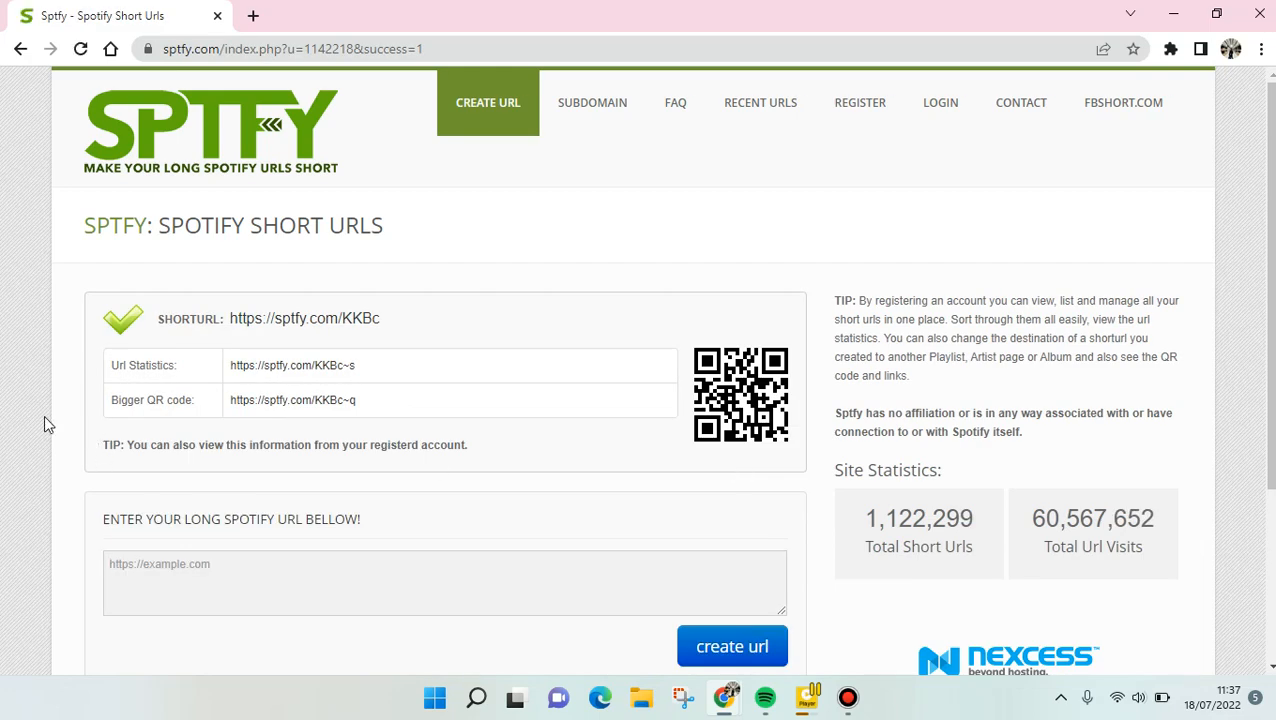
pyautogui.moveTo(236, 376)
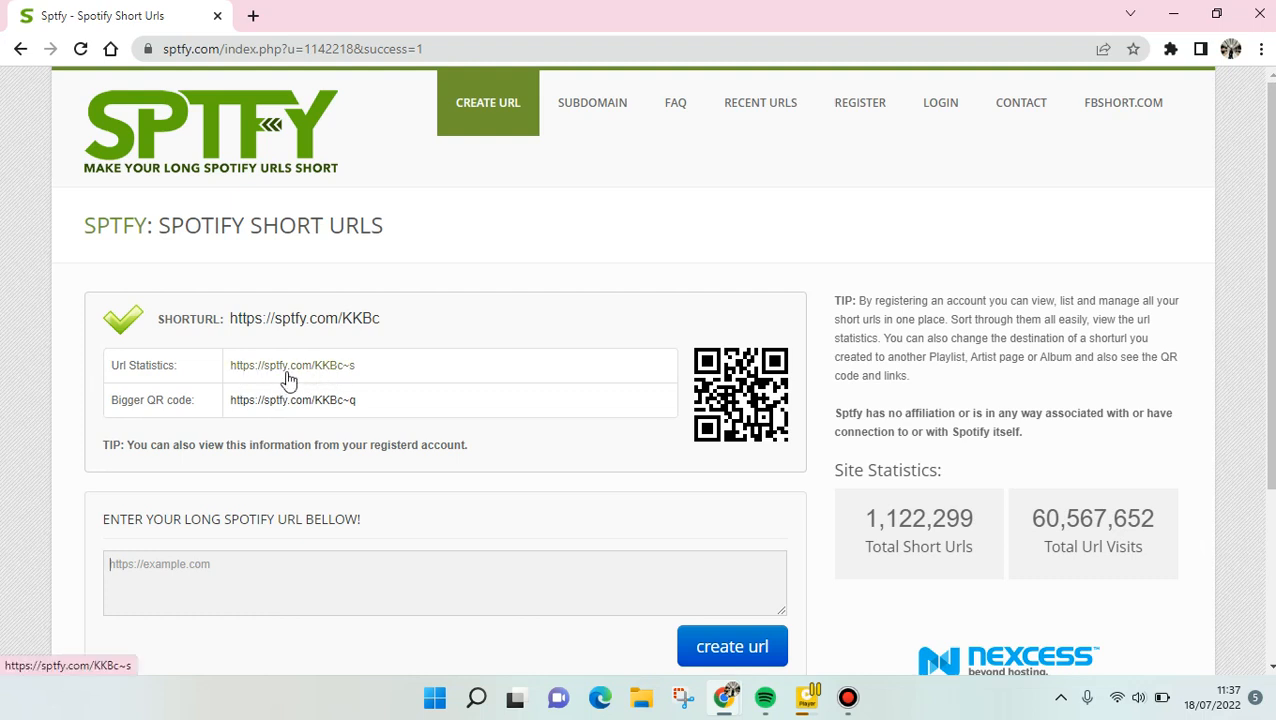
pyautogui.rightClick(292, 364)
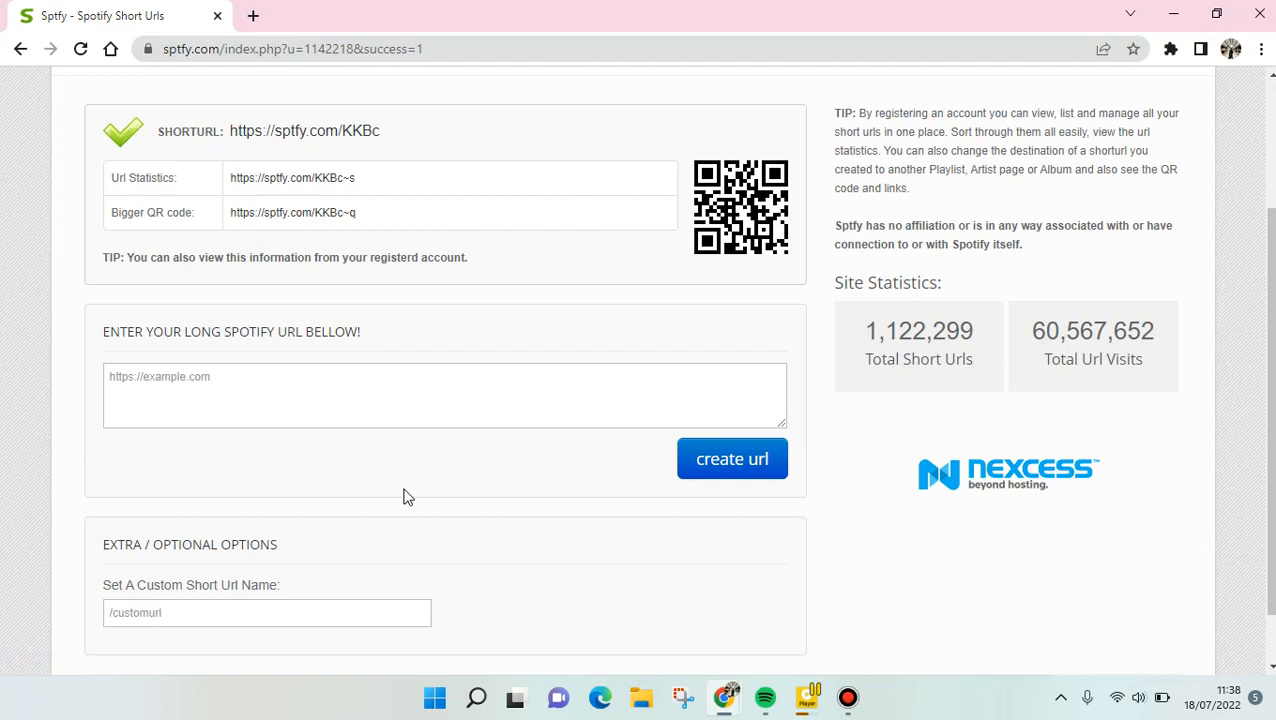
# Step: Review the sptfy.com result page and return to Spotify's Liked Songs list
pyautogui.scroll(3)
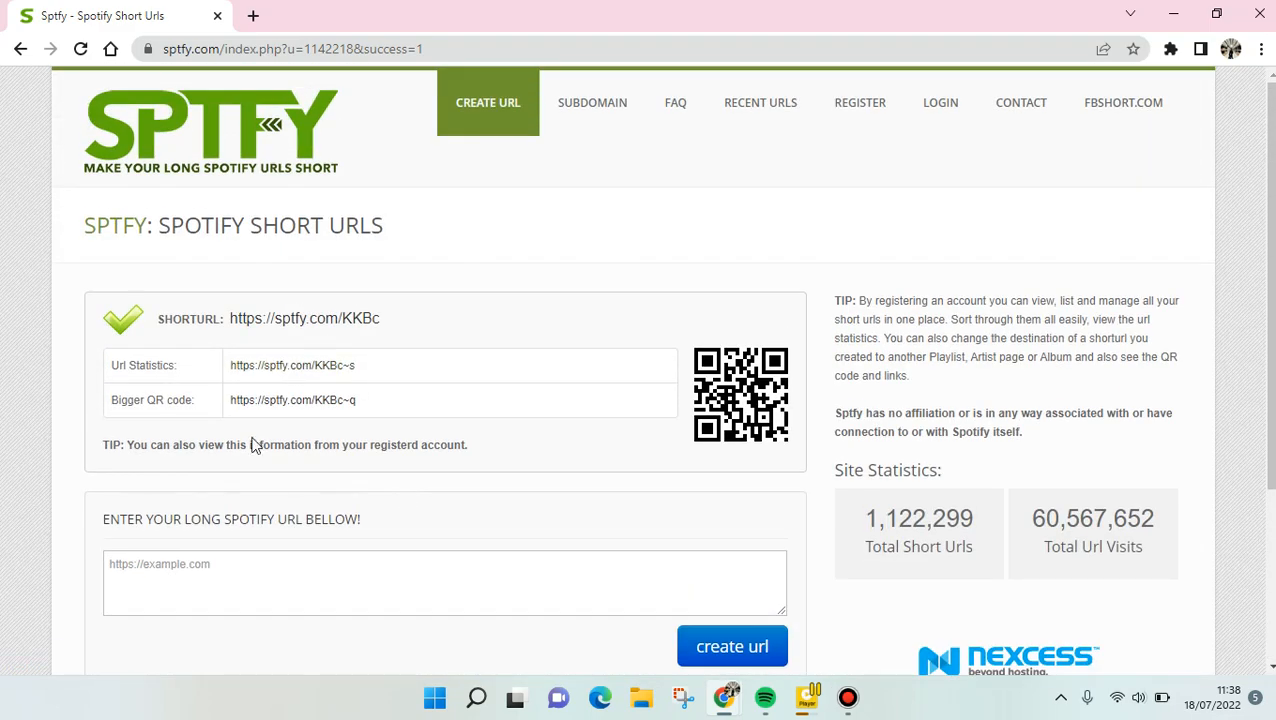
pyautogui.scroll(-3)
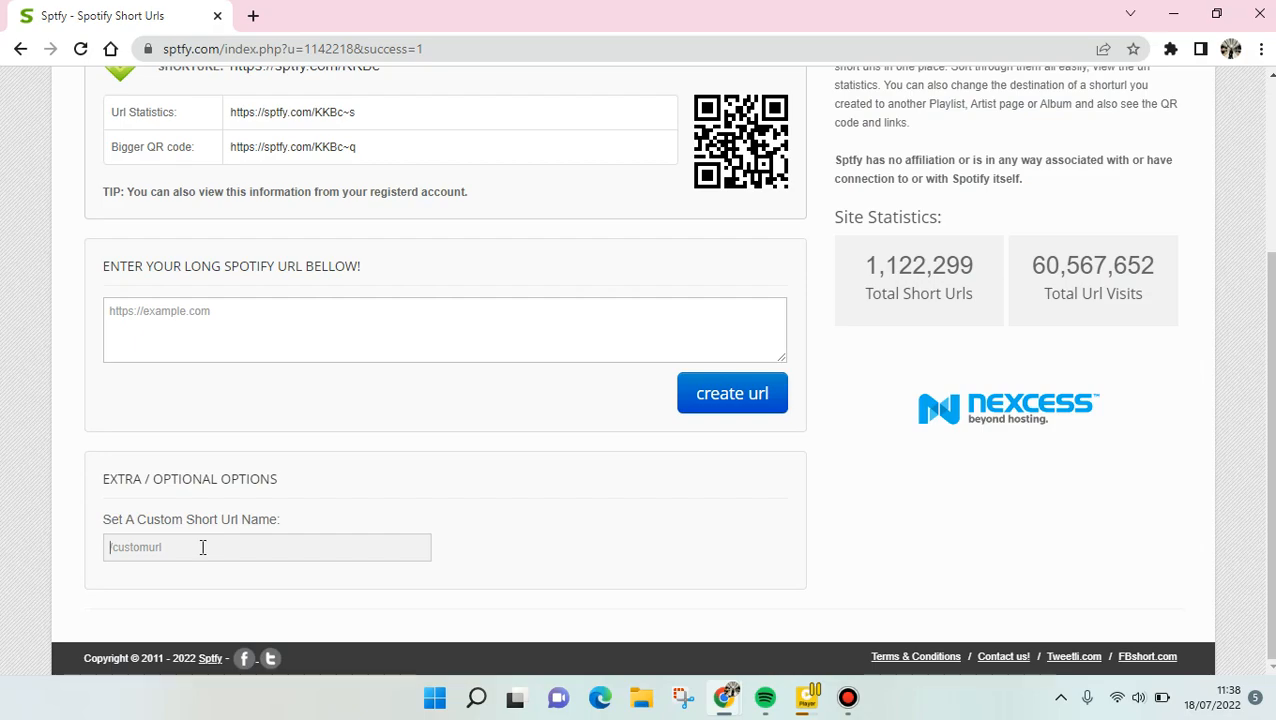
pyautogui.click(764, 696)
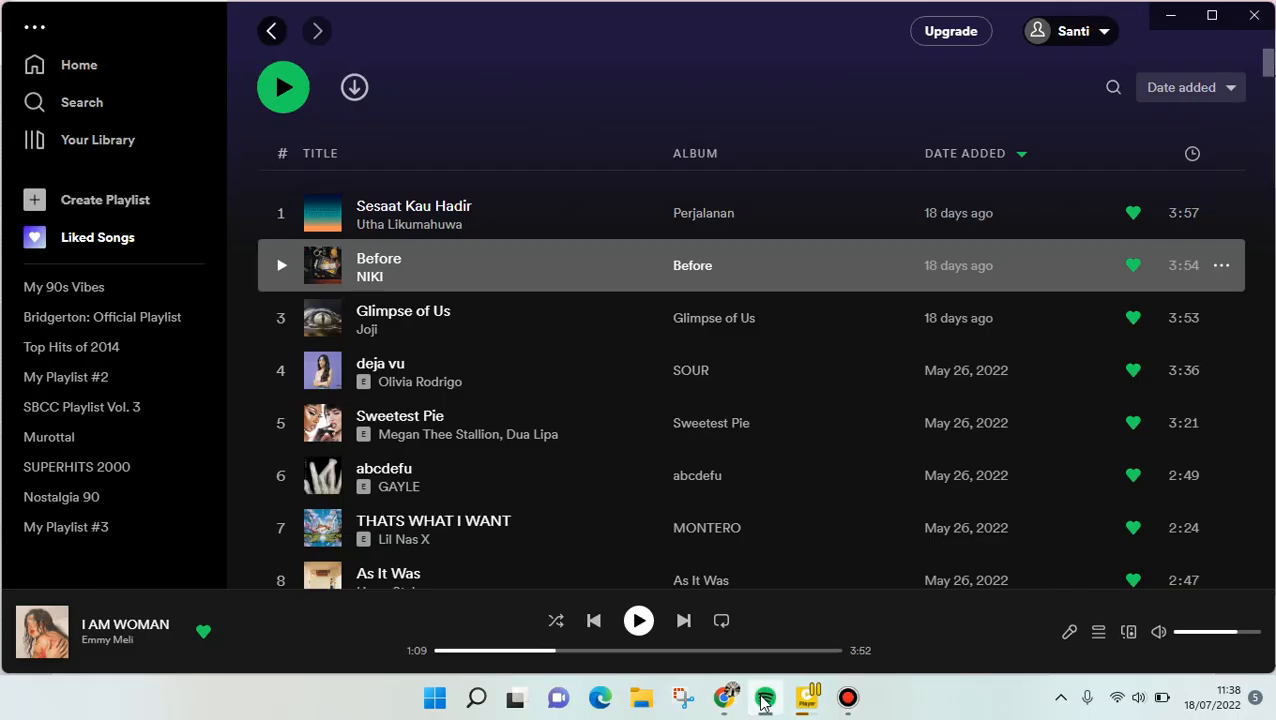
pyautogui.moveTo(788, 476)
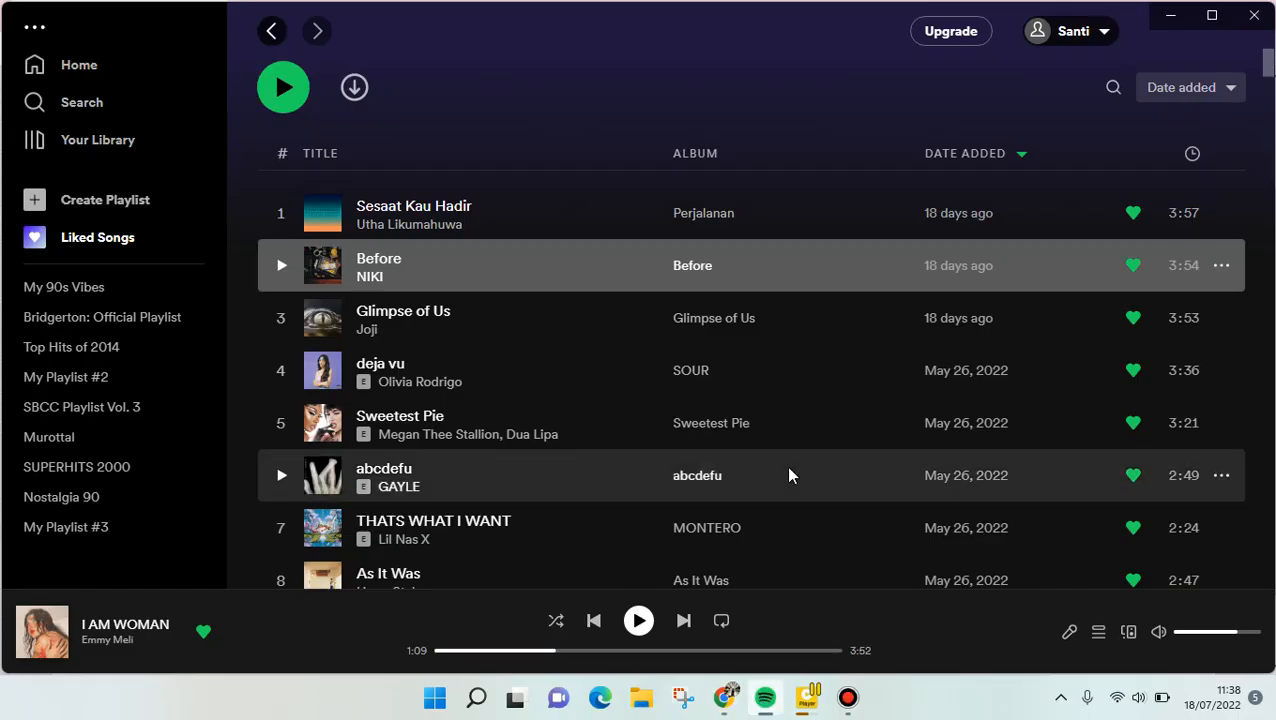